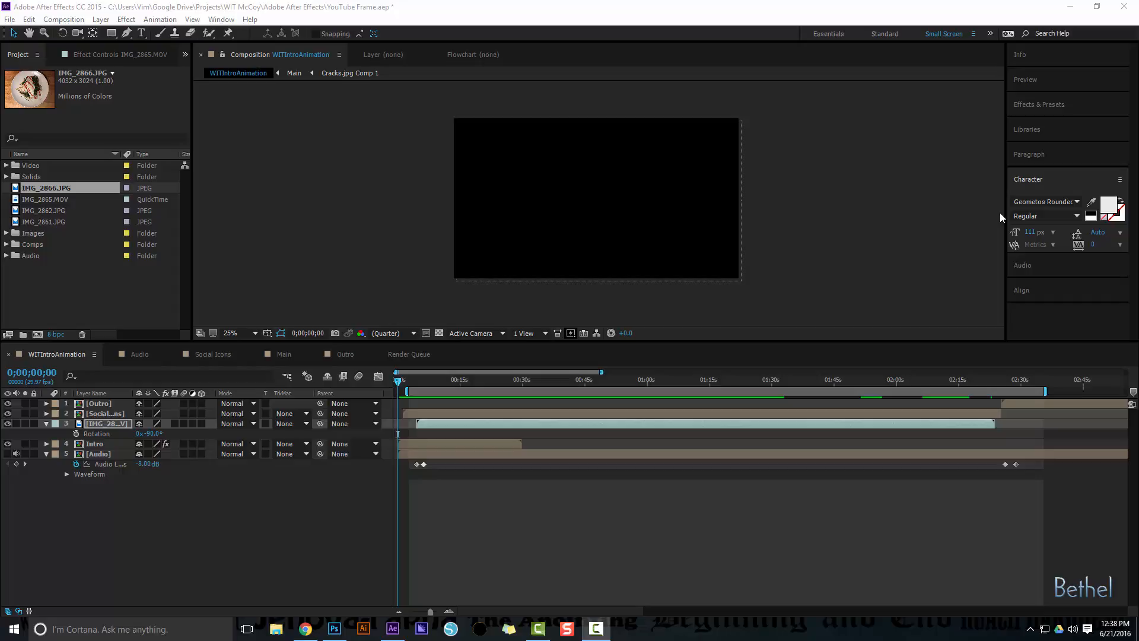
{"action": "mouse_move", "coordinate": [1071, 603]}
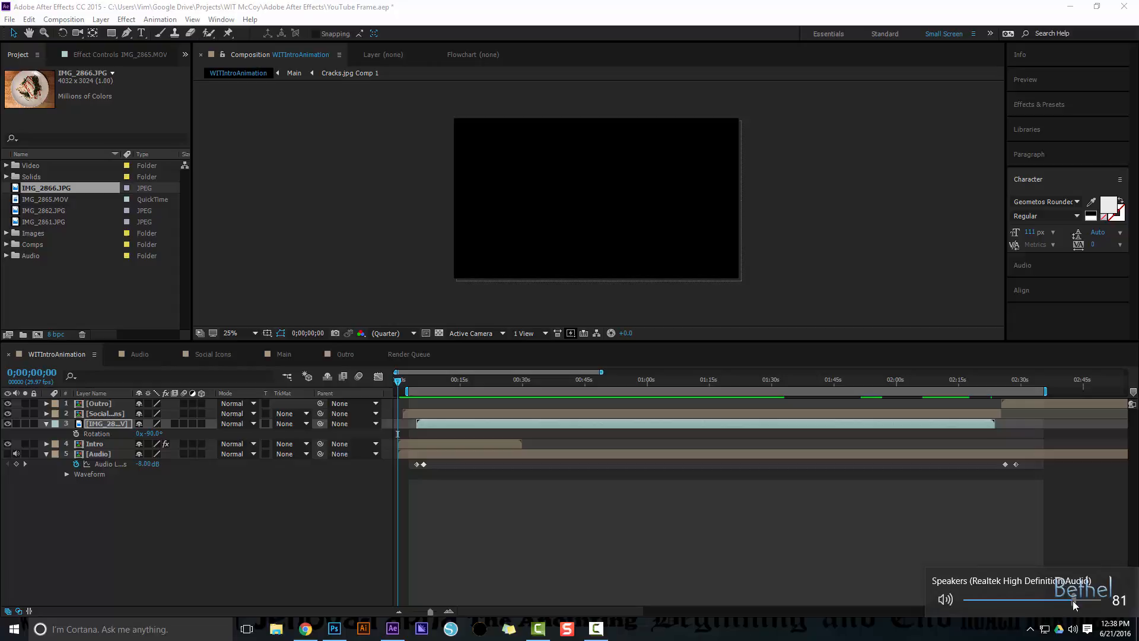
Adjust the speaker playback volume before previewing the WITIntroAnimation outro
{"action": "left_click_drag", "start_coordinate": [396, 372], "coordinate": [401, 372]}
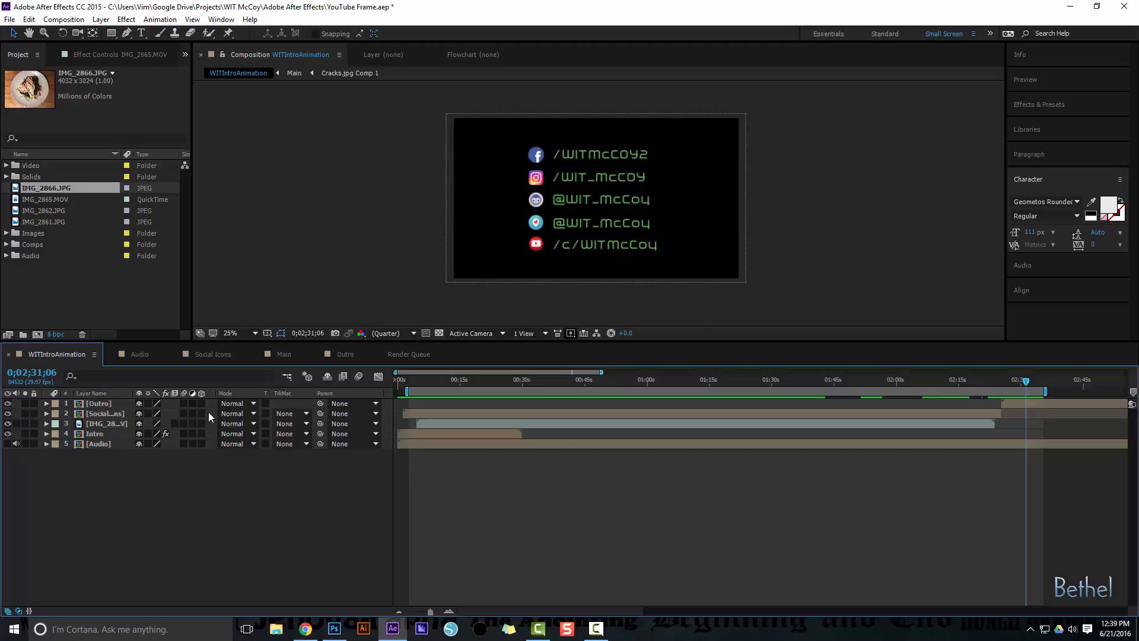
{"action": "mouse_move", "coordinate": [219, 495]}
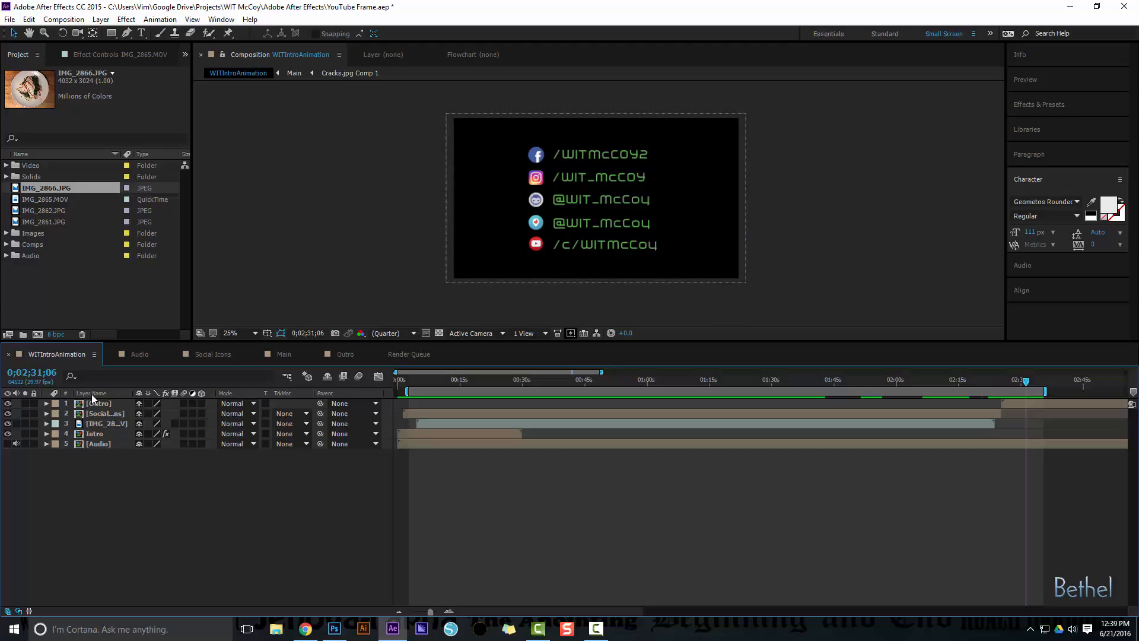
Open the Layer Name column options and scrub to about 0:07 in the food video
{"action": "right_click", "coordinate": [102, 424]}
{"action": "type", "text": "Video"}
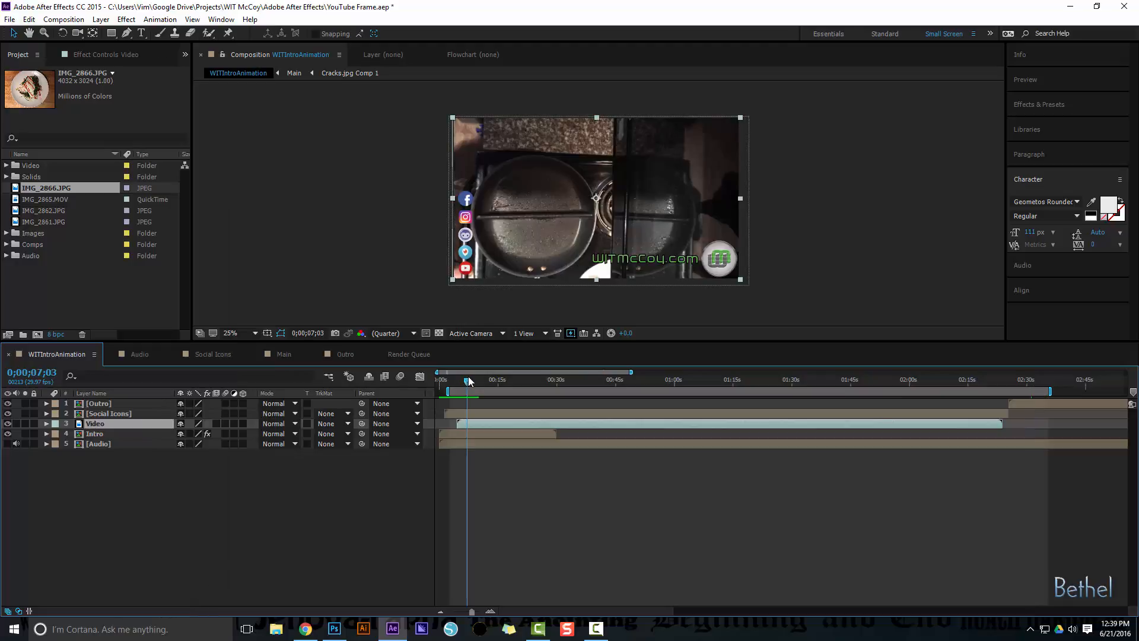
{"action": "left_click_drag", "start_coordinate": [469, 380], "coordinate": [494, 380]}
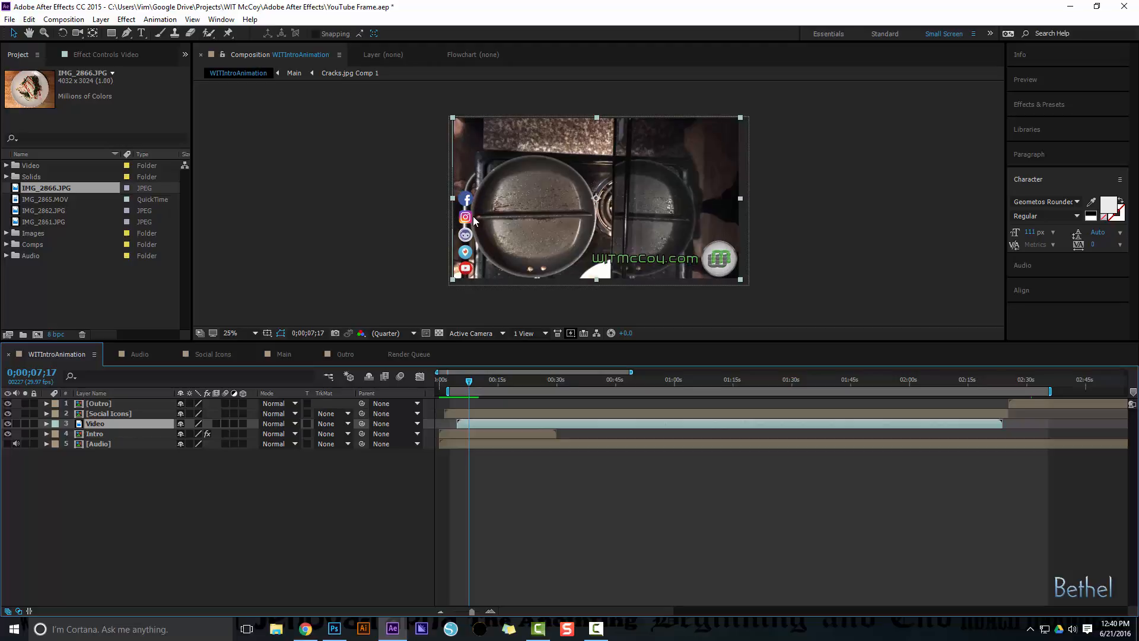
{"action": "left_click", "coordinate": [108, 413]}
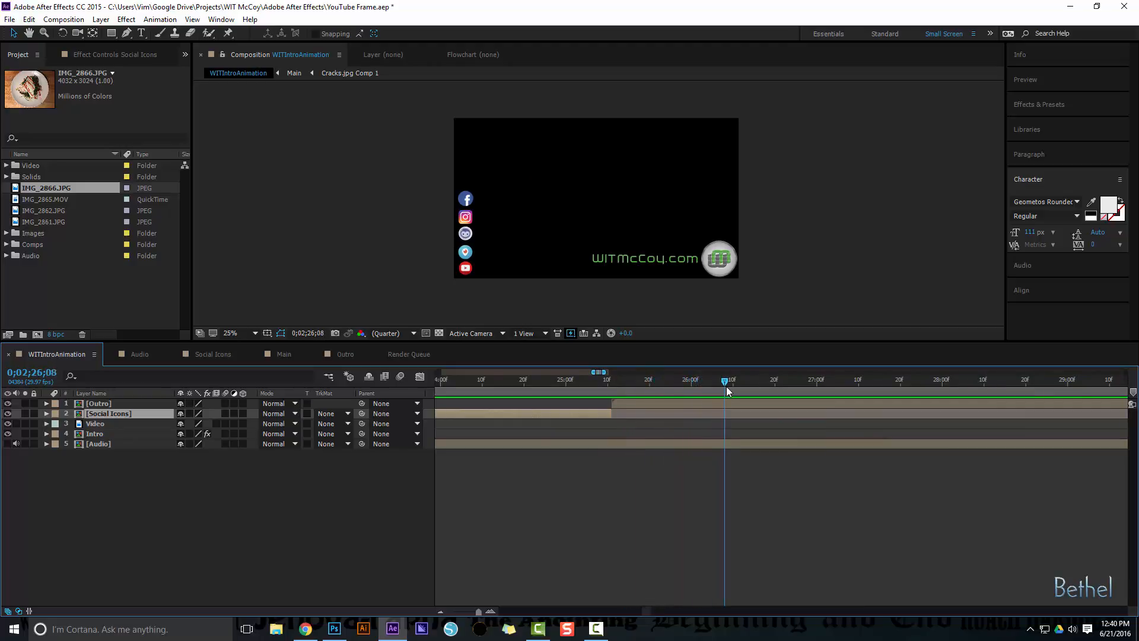
{"action": "left_click_drag", "start_coordinate": [727, 382], "coordinate": [842, 382]}
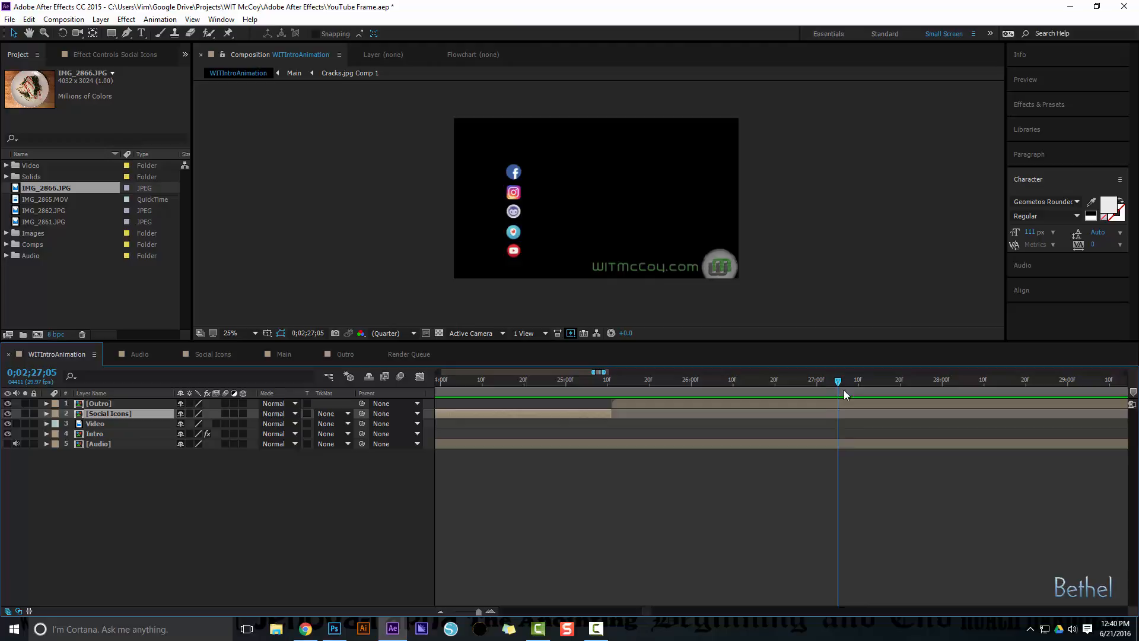
{"action": "left_click_drag", "start_coordinate": [838, 378], "coordinate": [933, 379]}
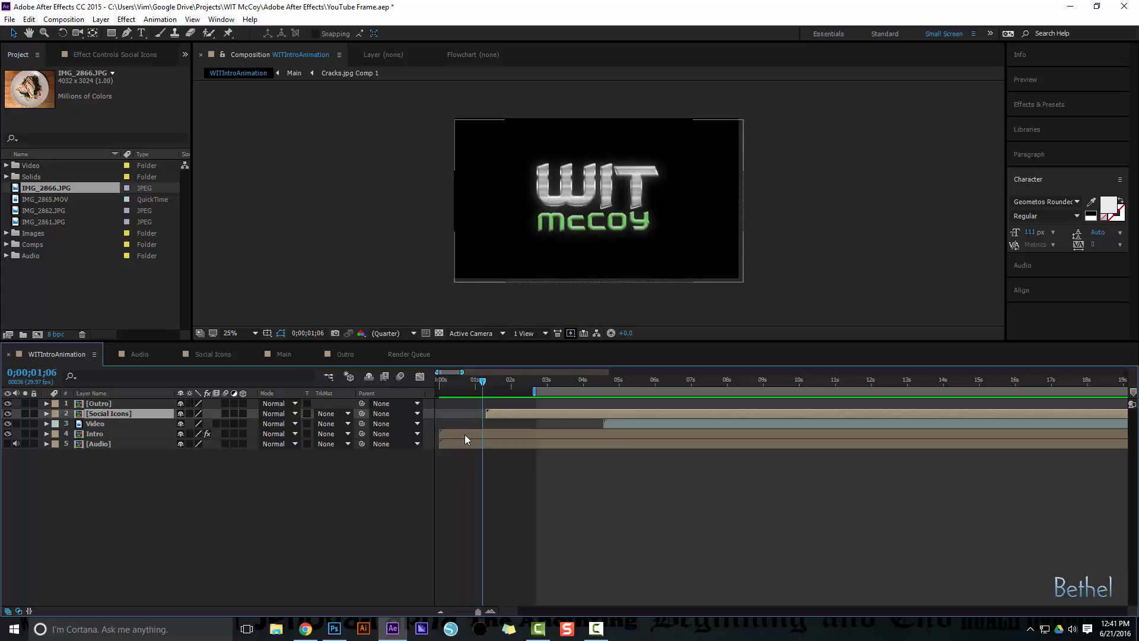
{"action": "left_click", "coordinate": [94, 434]}
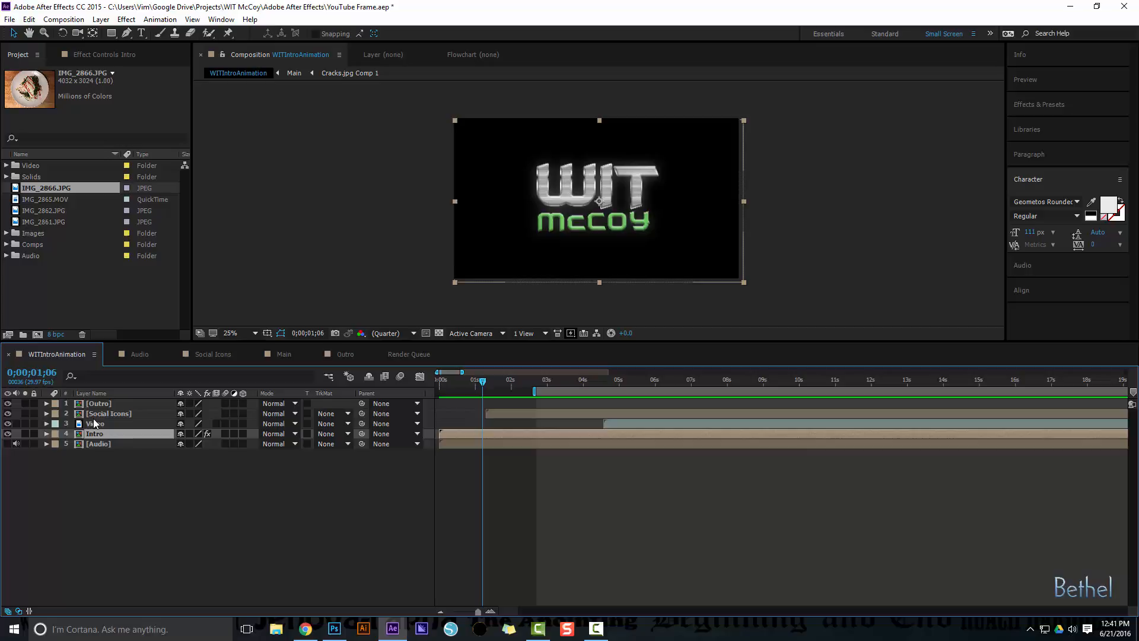
{"action": "left_click", "coordinate": [94, 434]}
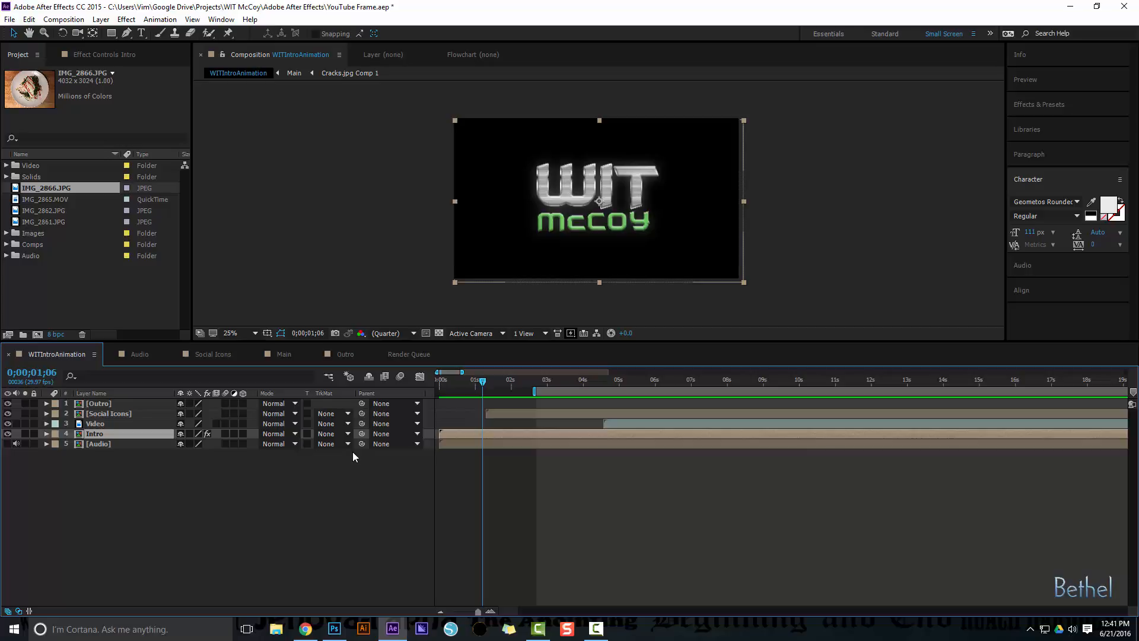
{"action": "left_click", "coordinate": [294, 73]}
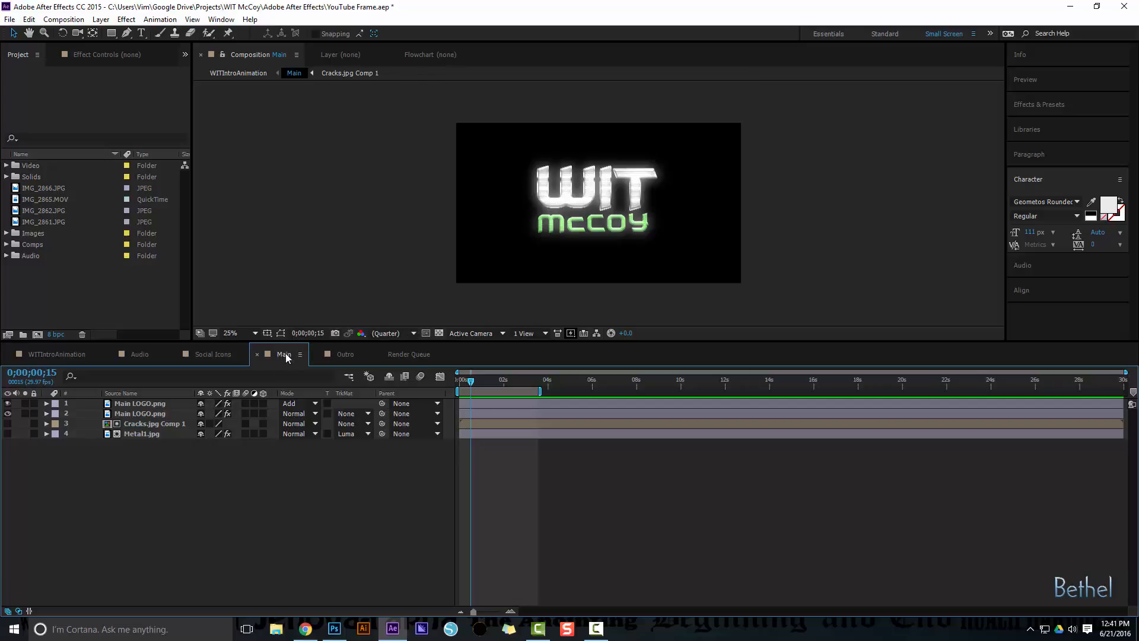
Select the Comps folder in the Project panel and open its context menu
{"action": "left_click", "coordinate": [33, 244]}
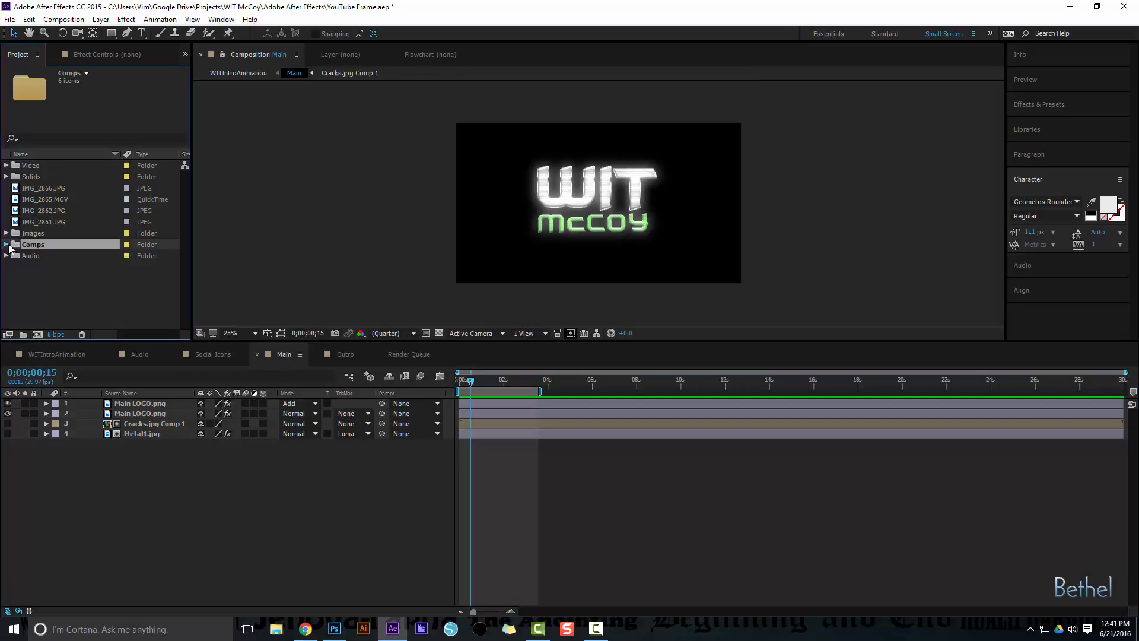
{"action": "right_click", "coordinate": [38, 288]}
{"action": "type", "text": "fast"}
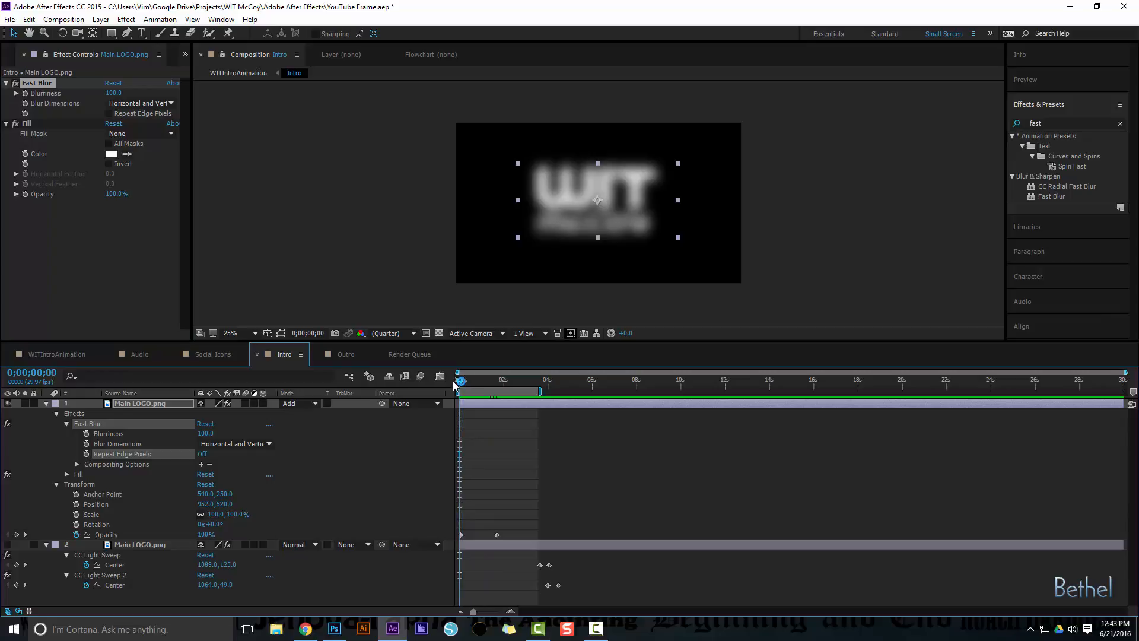
{"action": "mouse_move", "coordinate": [483, 450]}
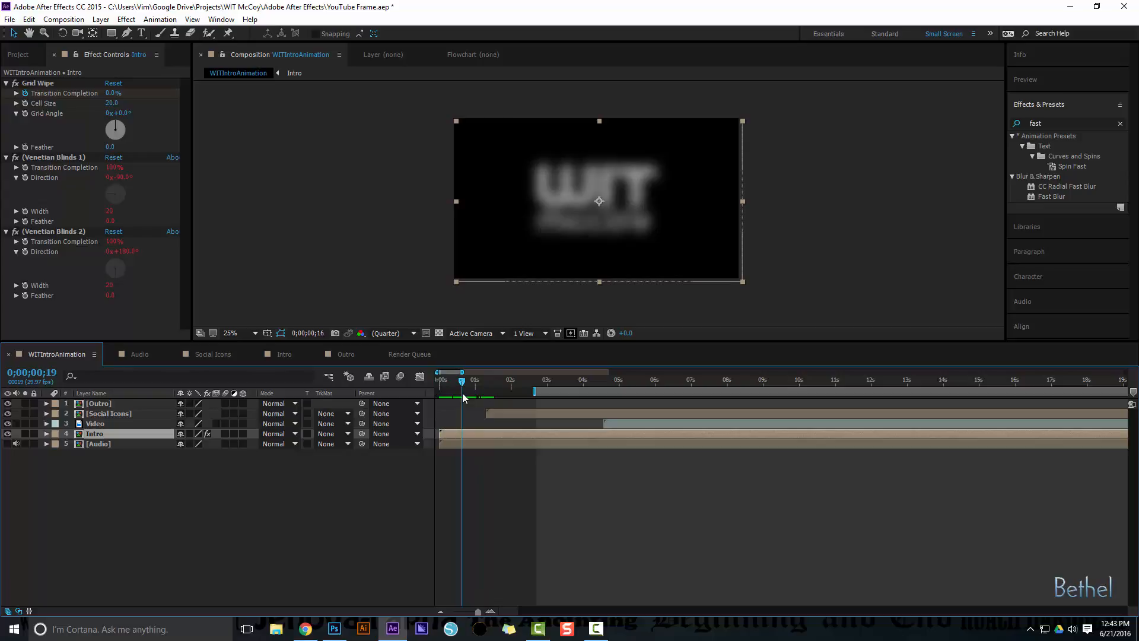
Preview the blurred logo, then drag a light sweep centre across the WIT McCoy logo
{"action": "left_click", "coordinate": [284, 354]}
{"action": "type", "text": "cc l"}
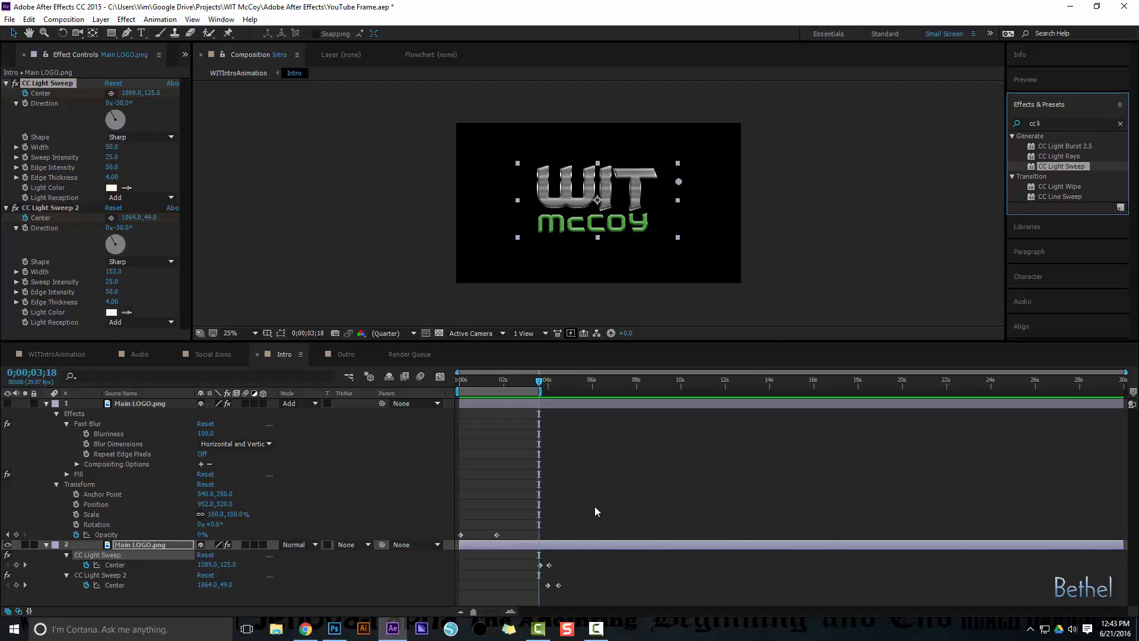
{"action": "mouse_move", "coordinate": [534, 557]}
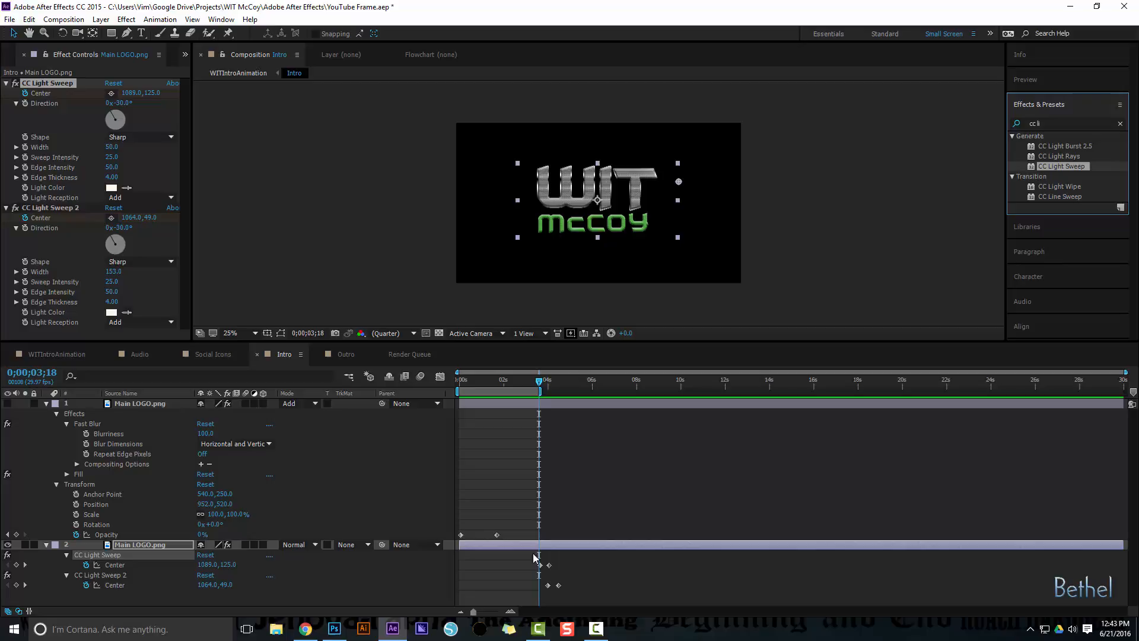
{"action": "scroll", "scroll_direction": "down", "scroll_amount": 3}
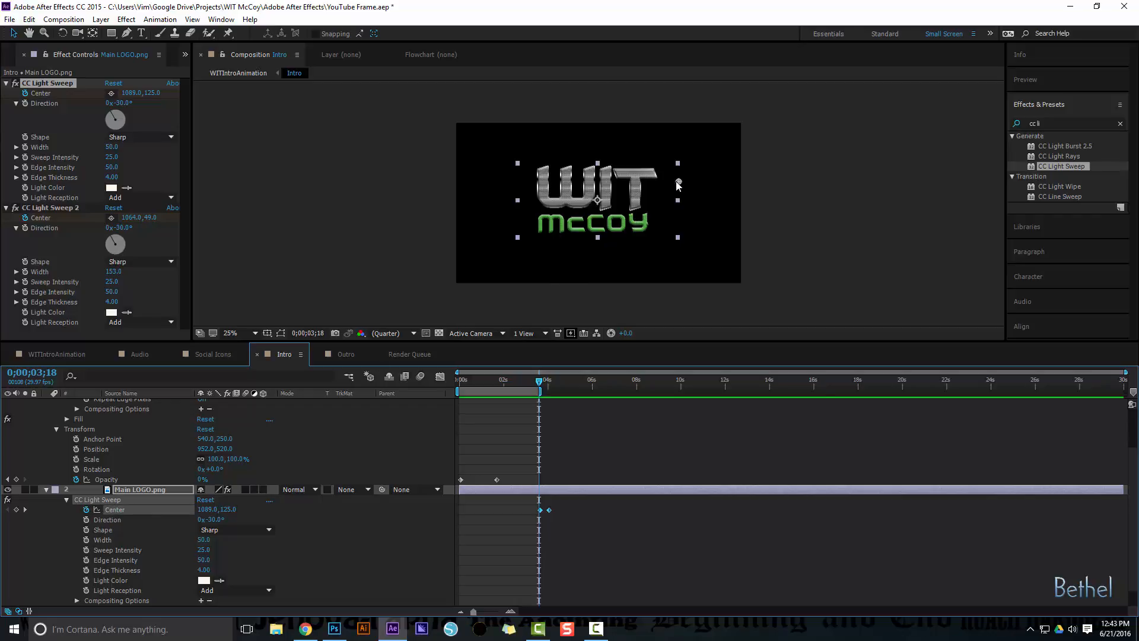
{"action": "left_click_drag", "start_coordinate": [678, 185], "coordinate": [677, 172]}
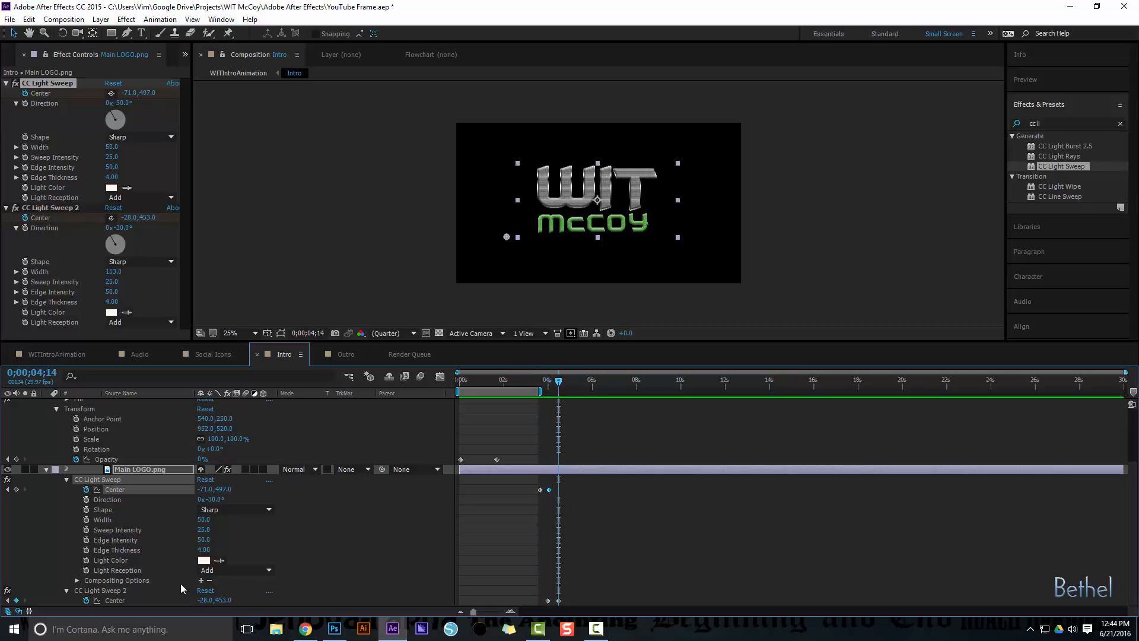
{"action": "left_click_drag", "start_coordinate": [557, 382], "coordinate": [548, 382]}
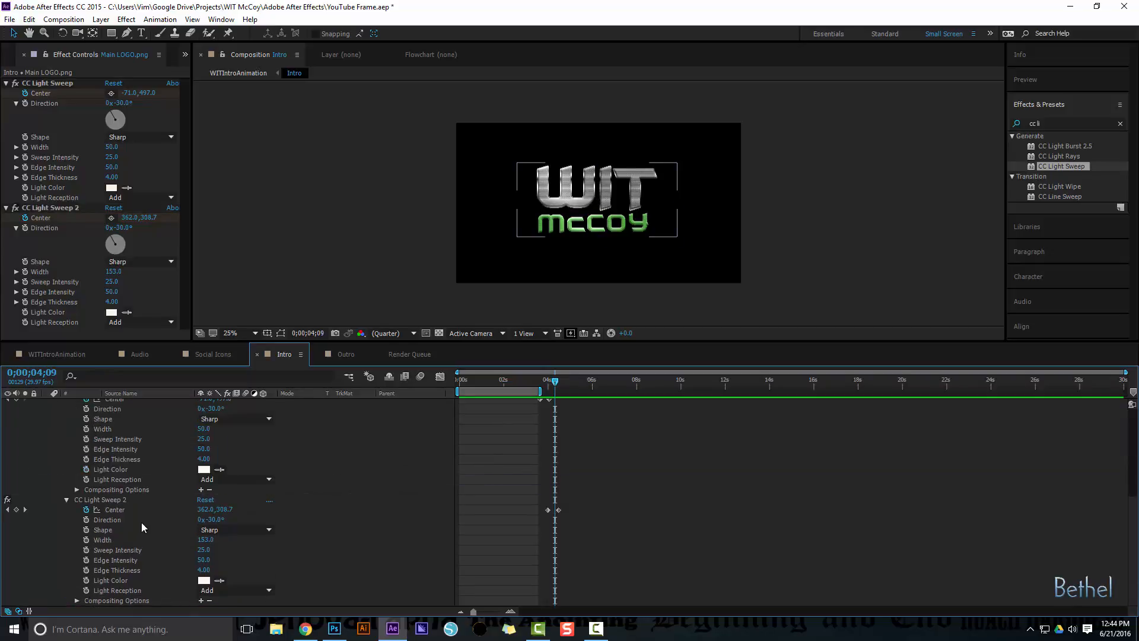
{"action": "left_click_drag", "start_coordinate": [557, 391], "coordinate": [553, 391]}
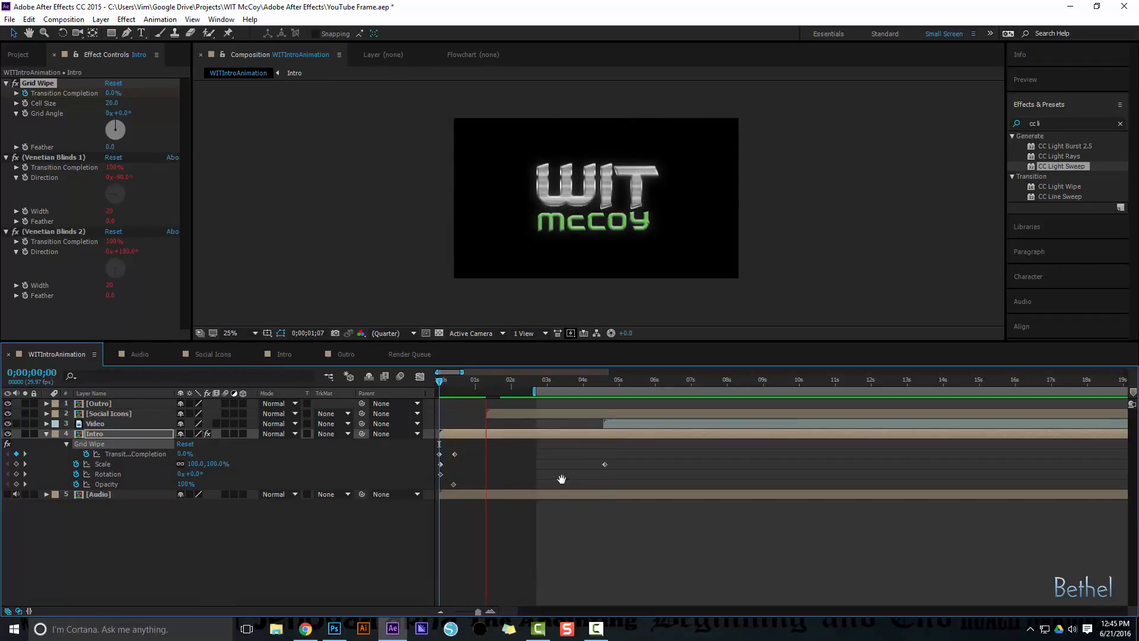
Switch from the Intro logo comp back to the WITIntroAnimation composition
{"action": "left_click", "coordinate": [631, 379]}
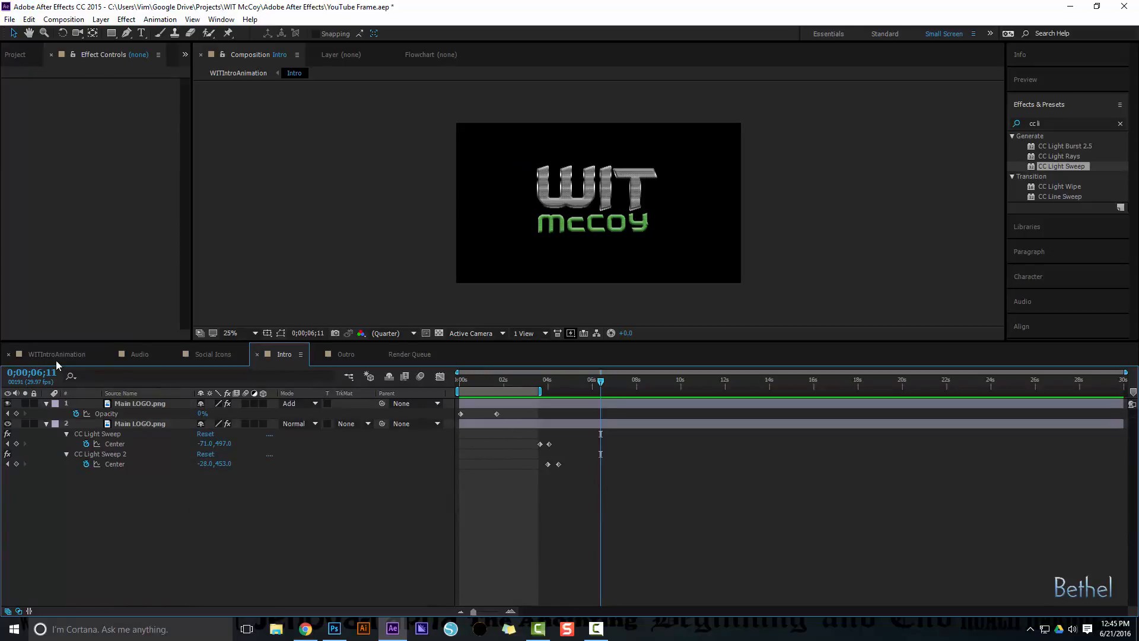
{"action": "left_click", "coordinate": [55, 354]}
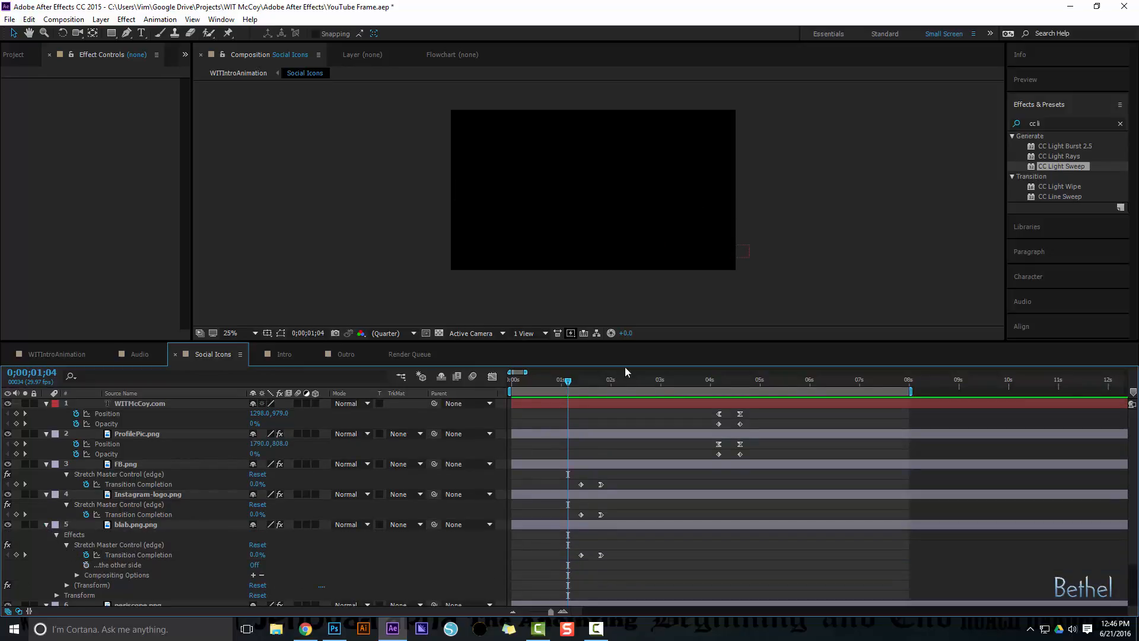
Open the Social Icons composition tab to review its icon reveal keyframes
{"action": "left_click", "coordinate": [747, 379]}
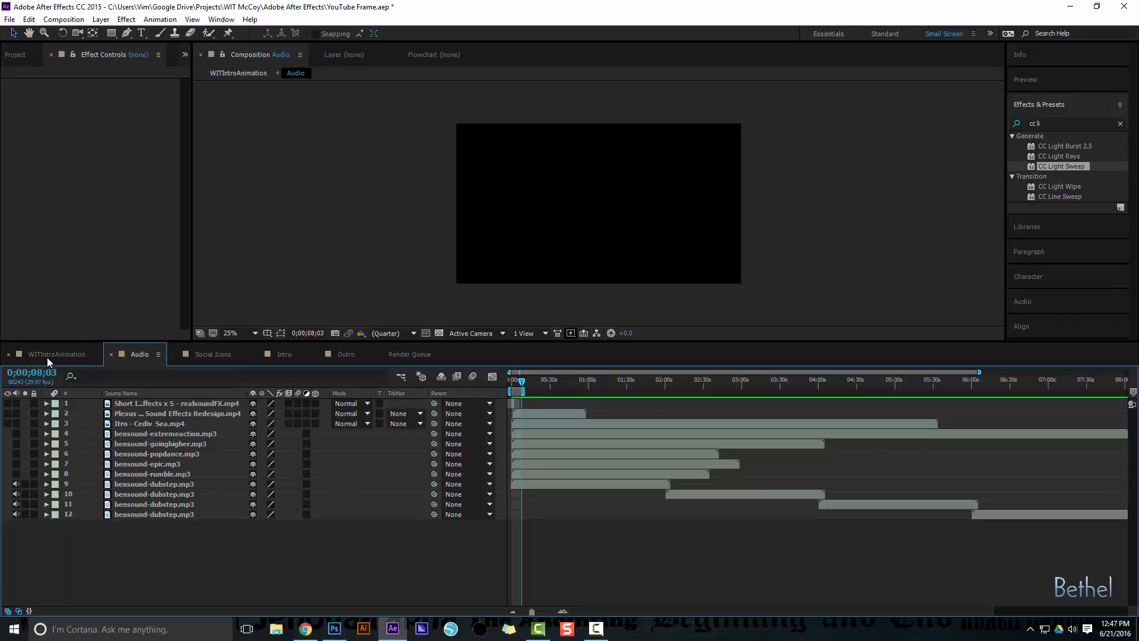
Return to the WITIntroAnimation composition after reviewing the Audio comp tracks
{"action": "left_click", "coordinate": [56, 354]}
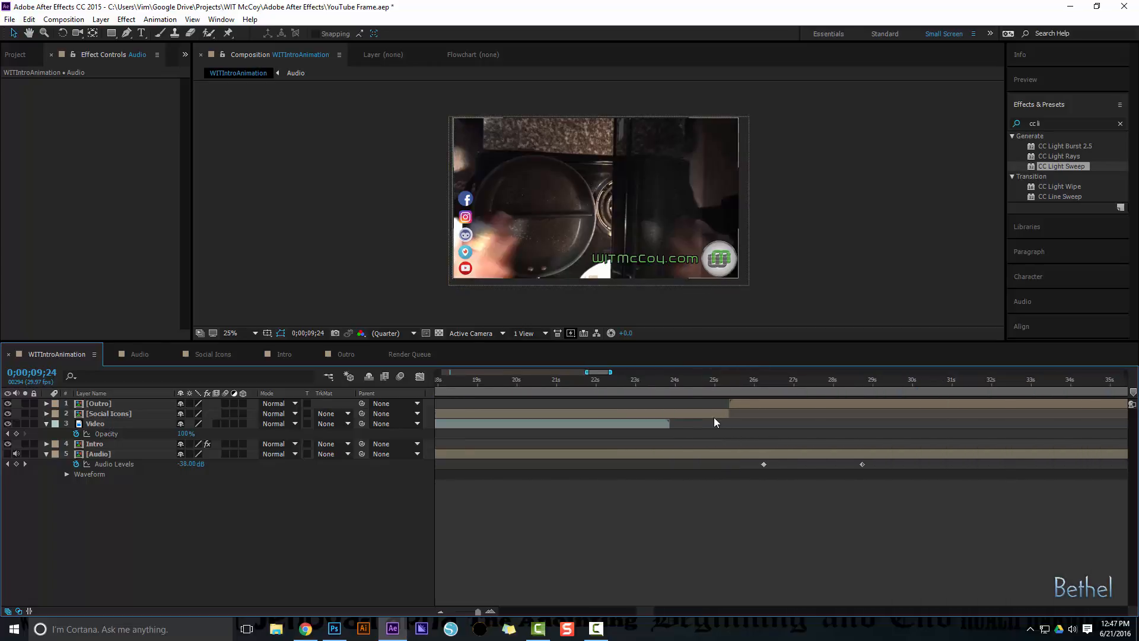
Move the time indicator to about 2:25, where the food video ends
{"action": "left_click", "coordinate": [726, 382]}
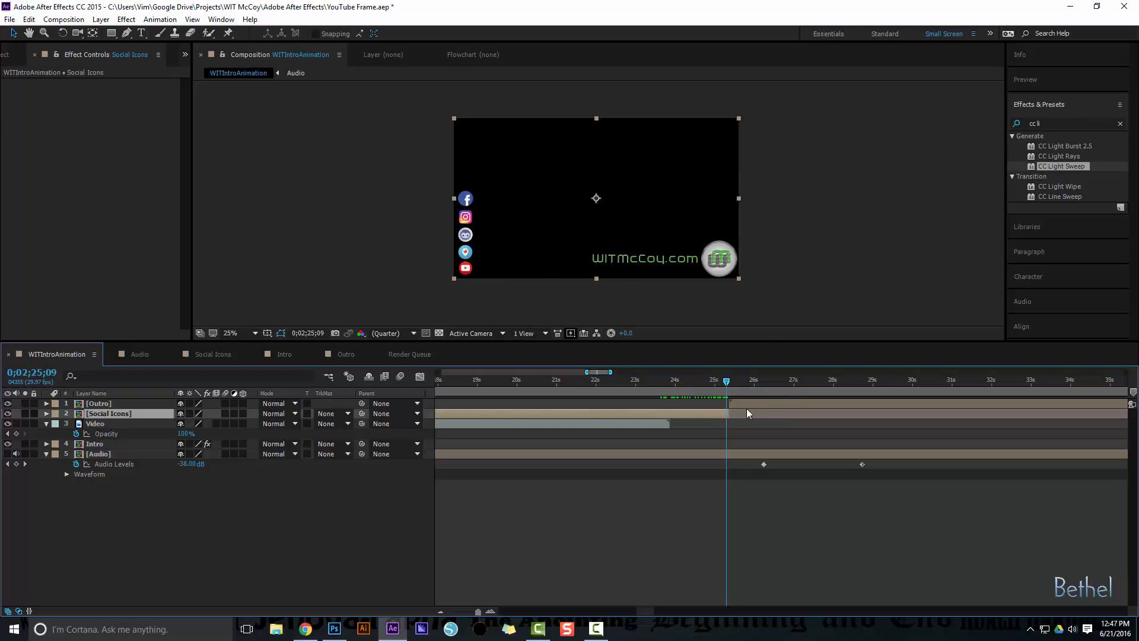
{"action": "mouse_move", "coordinate": [709, 421]}
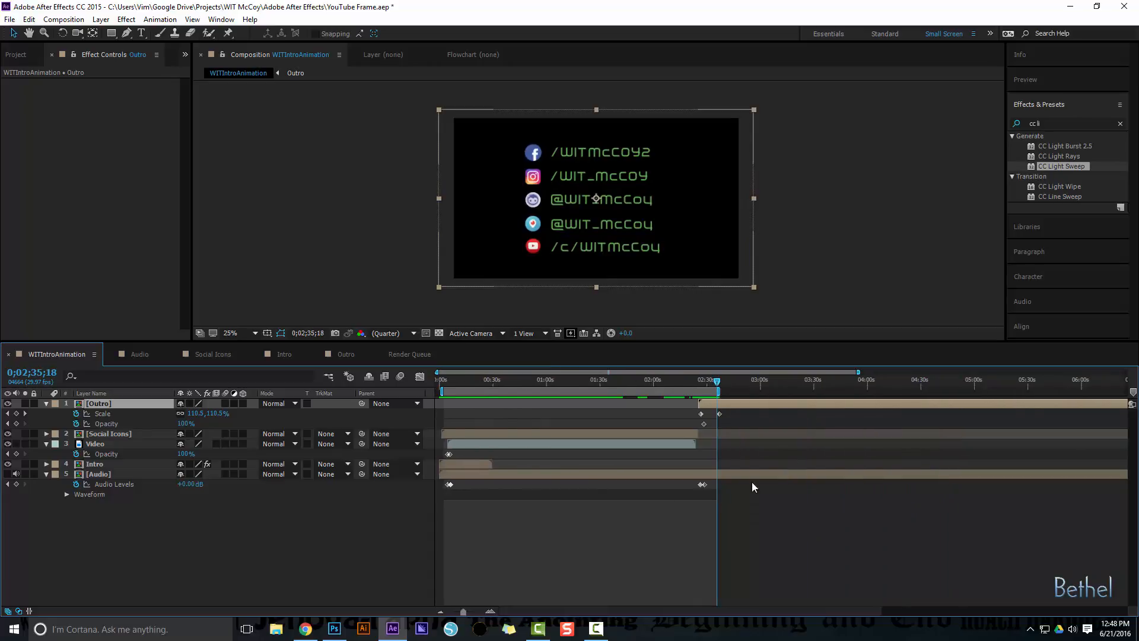
{"action": "left_click", "coordinate": [441, 379]}
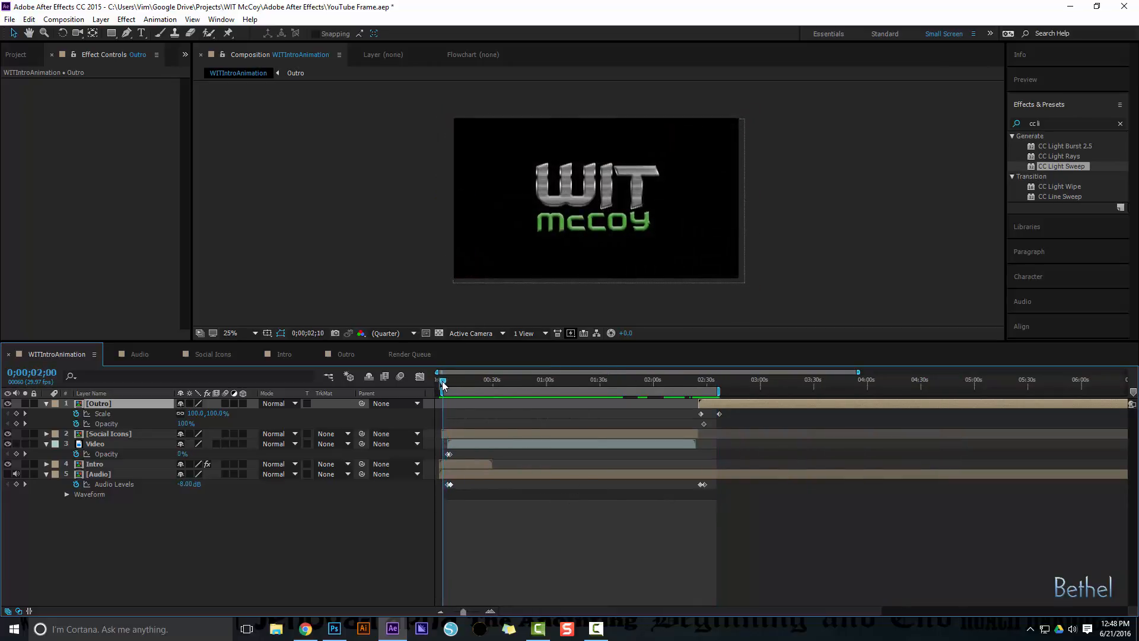
{"action": "left_click_drag", "start_coordinate": [442, 379], "coordinate": [715, 379]}
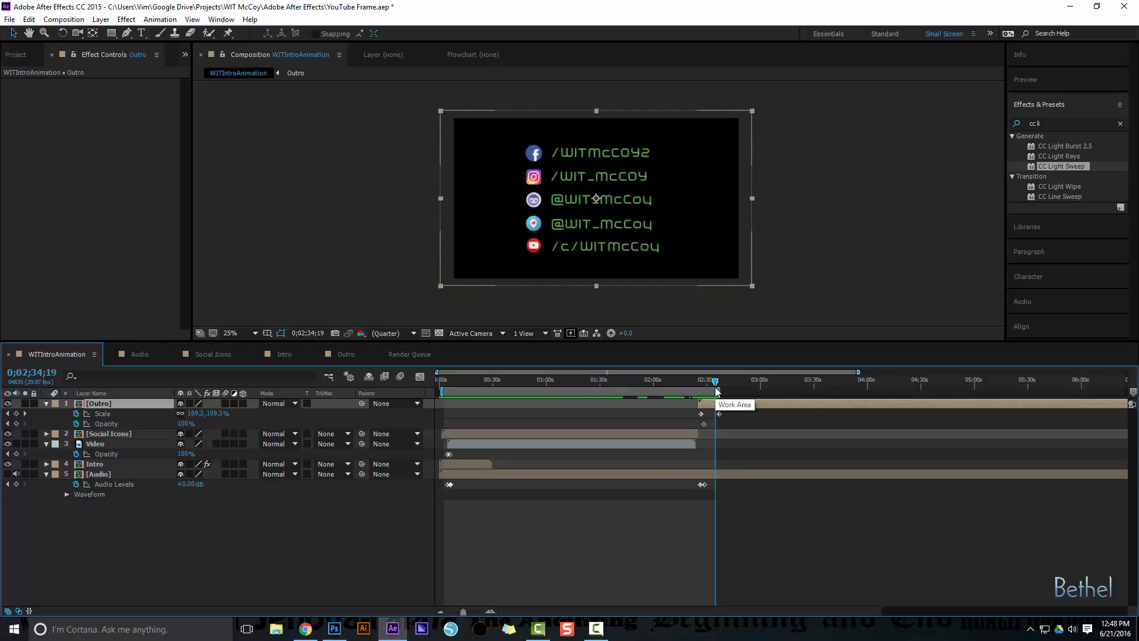